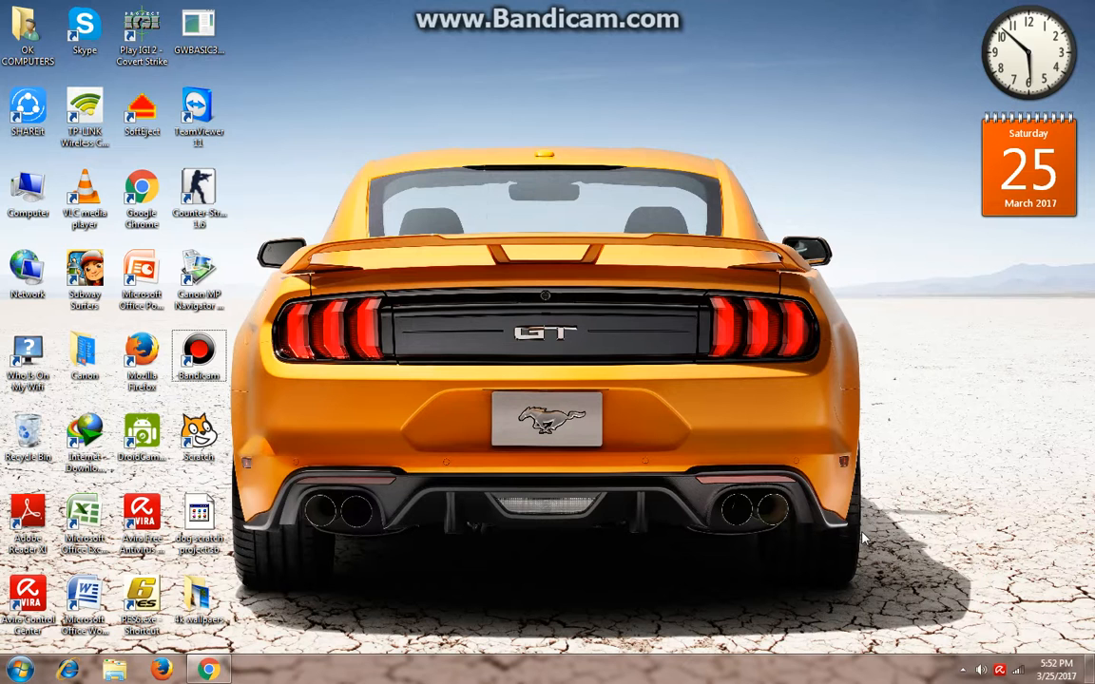
pyautogui.moveTo(1018, 670)
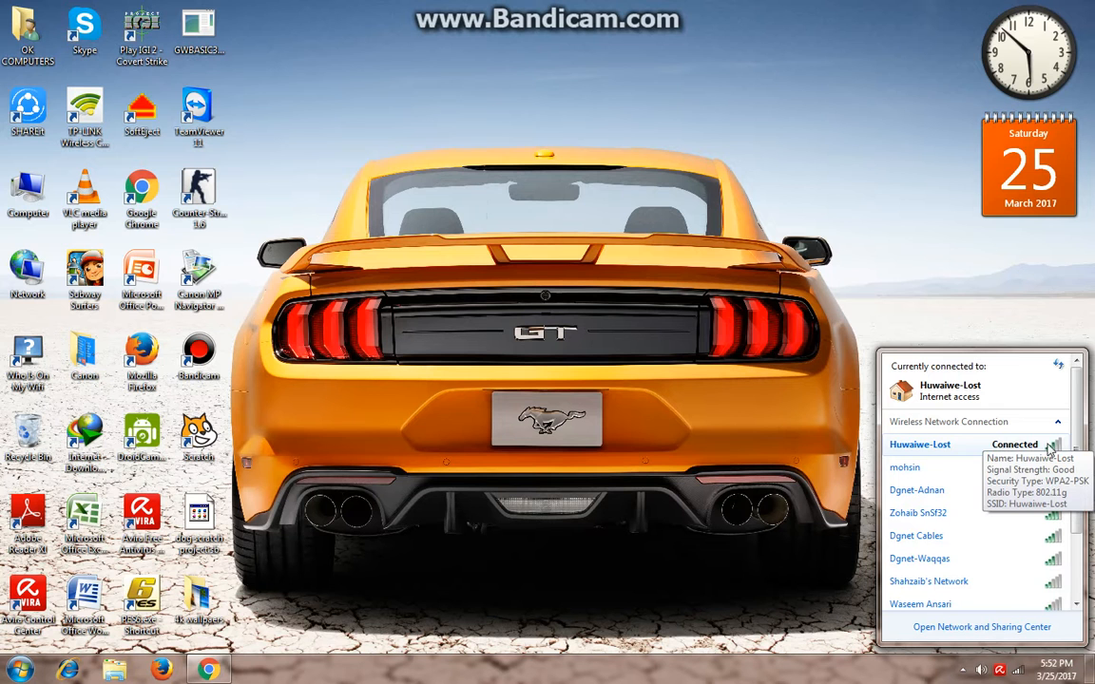
pyautogui.moveTo(946, 455)
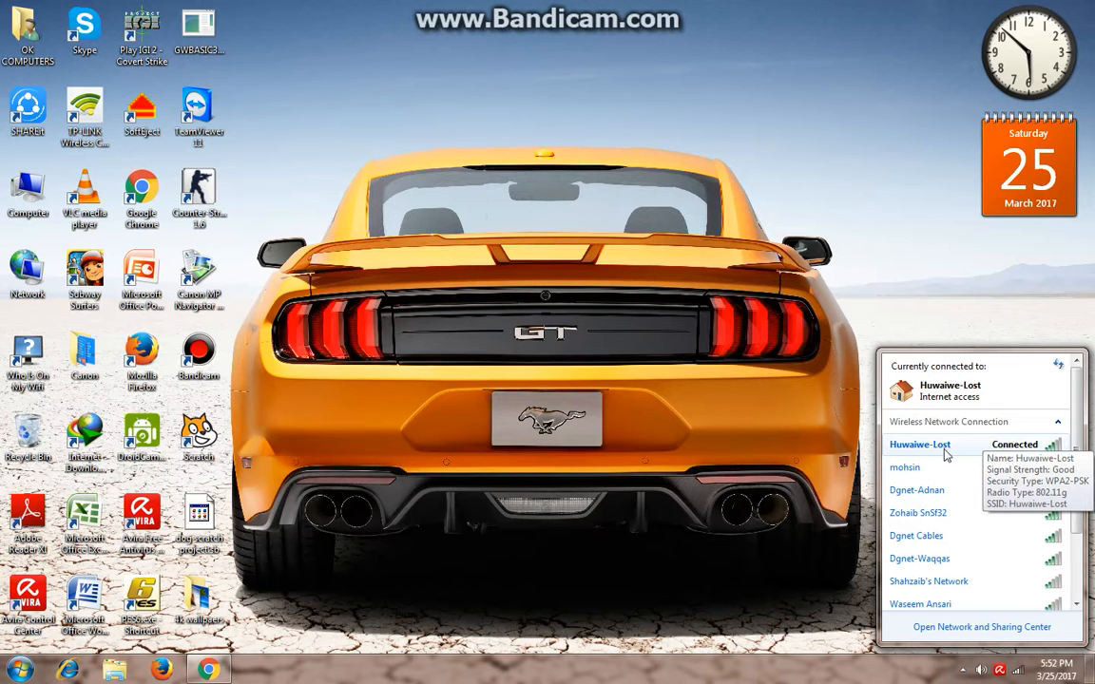
# Dismiss the wireless networks list and open Network and Sharing Center from the tray icon
pyautogui.click(663, 368)
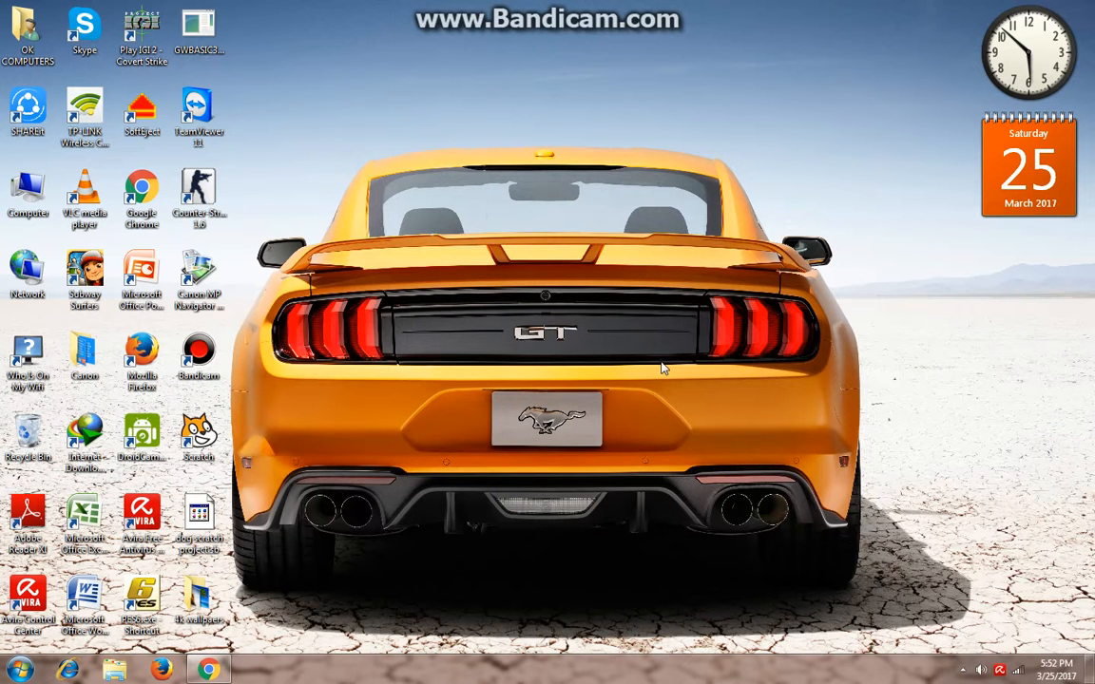
pyautogui.moveTo(1022, 656)
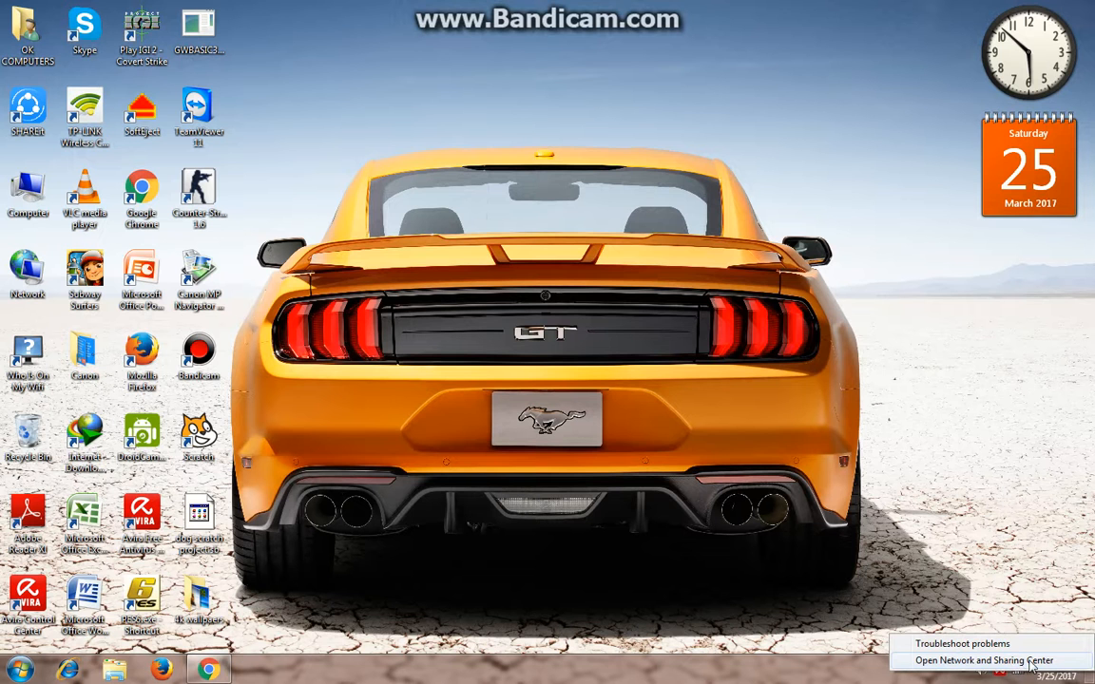
pyautogui.click(982, 660)
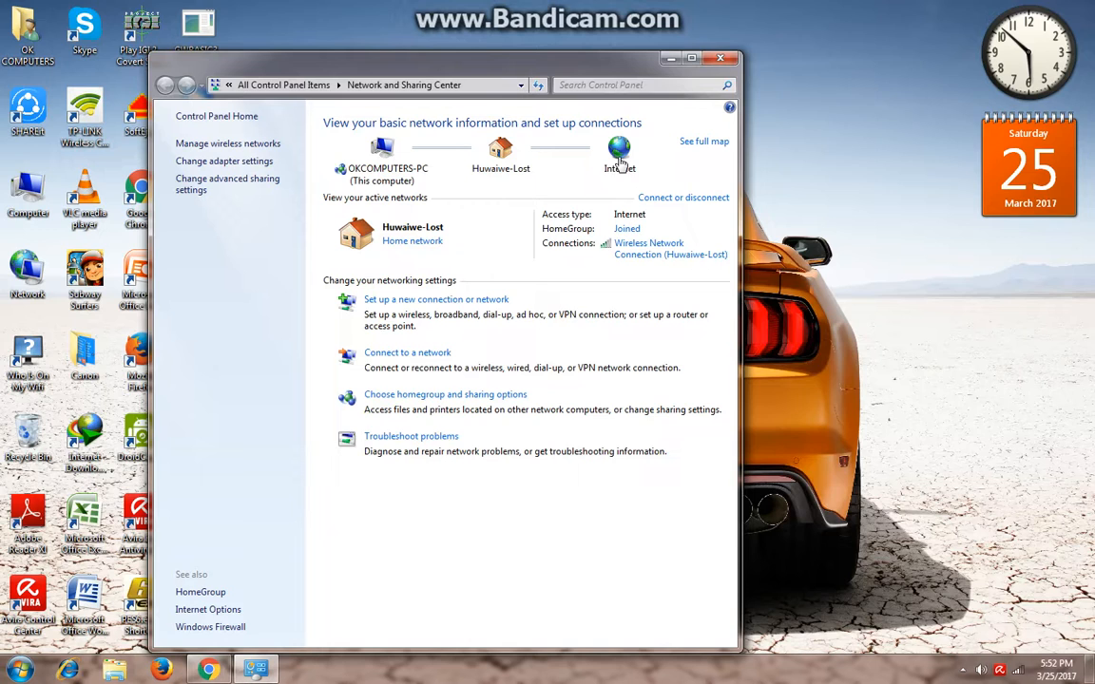
# Maximize the window and open the Huawaiwe-Lost Wireless Network Connection Status dialog
pyautogui.click(691, 58)
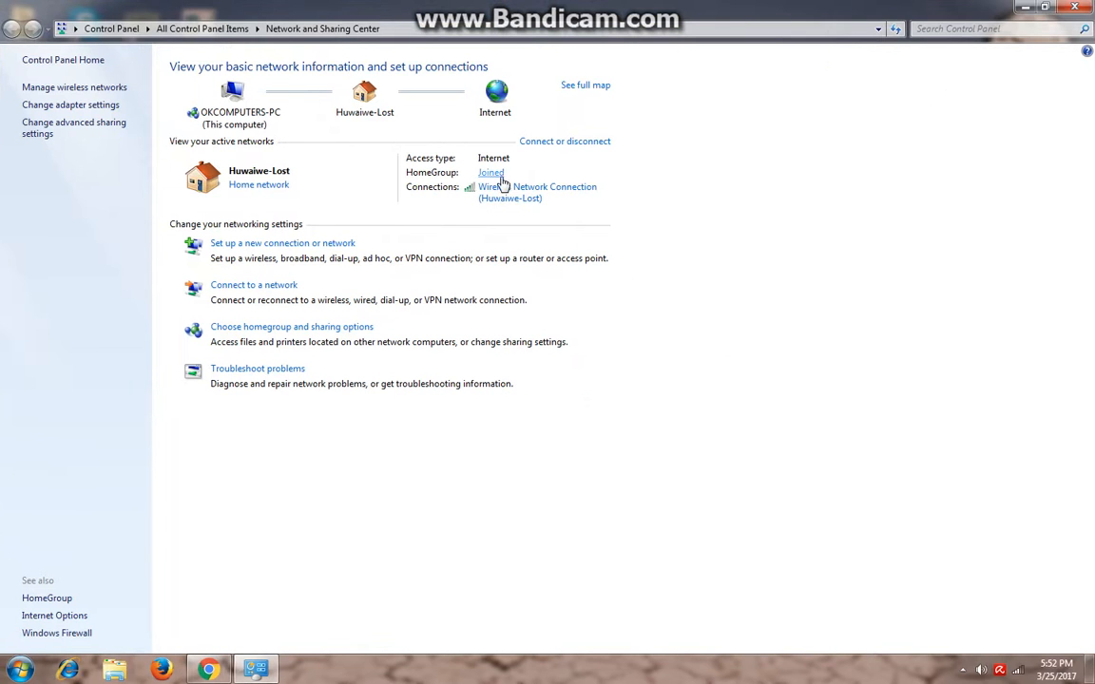
pyautogui.moveTo(485, 180)
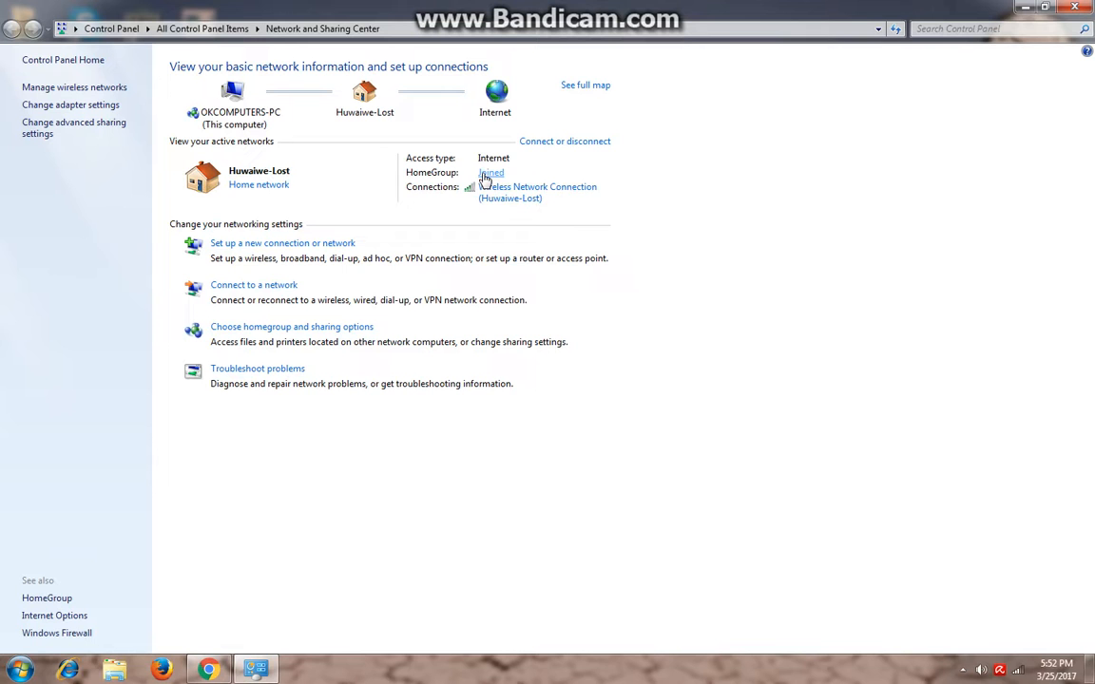
pyautogui.moveTo(499, 175)
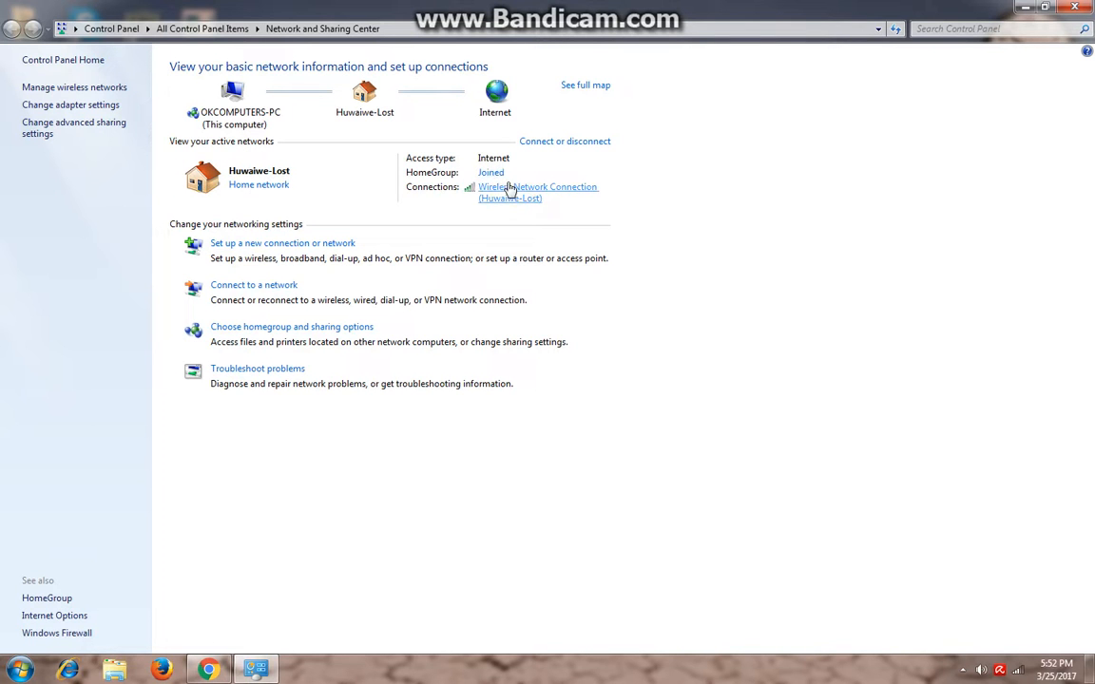
pyautogui.click(537, 186)
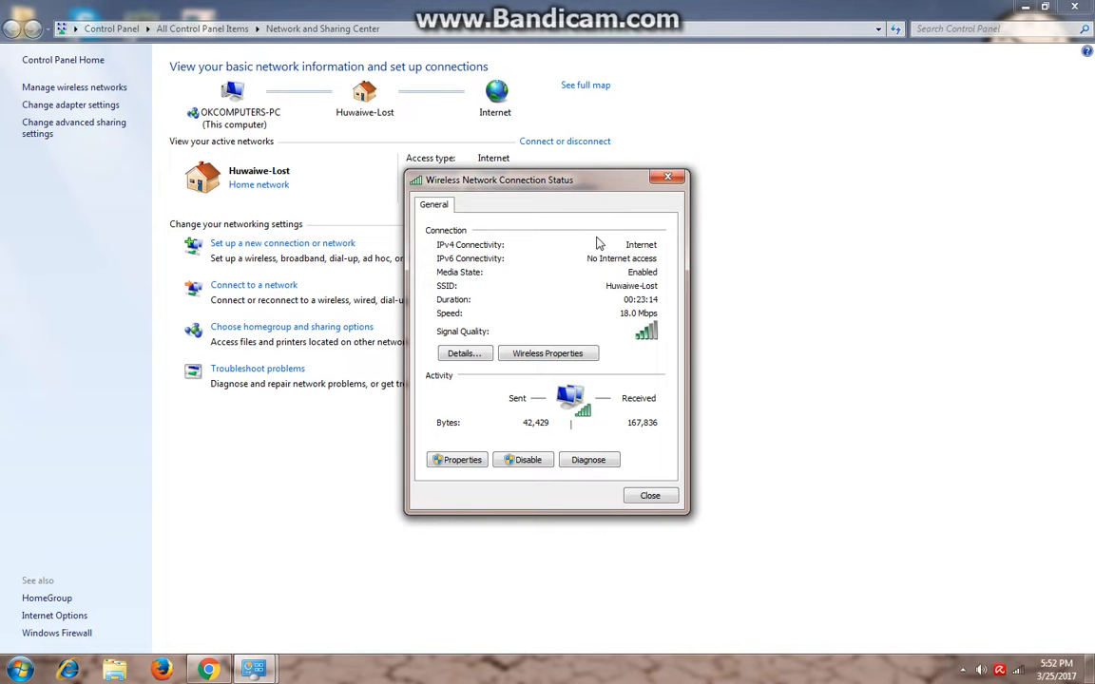
pyautogui.moveTo(588, 323)
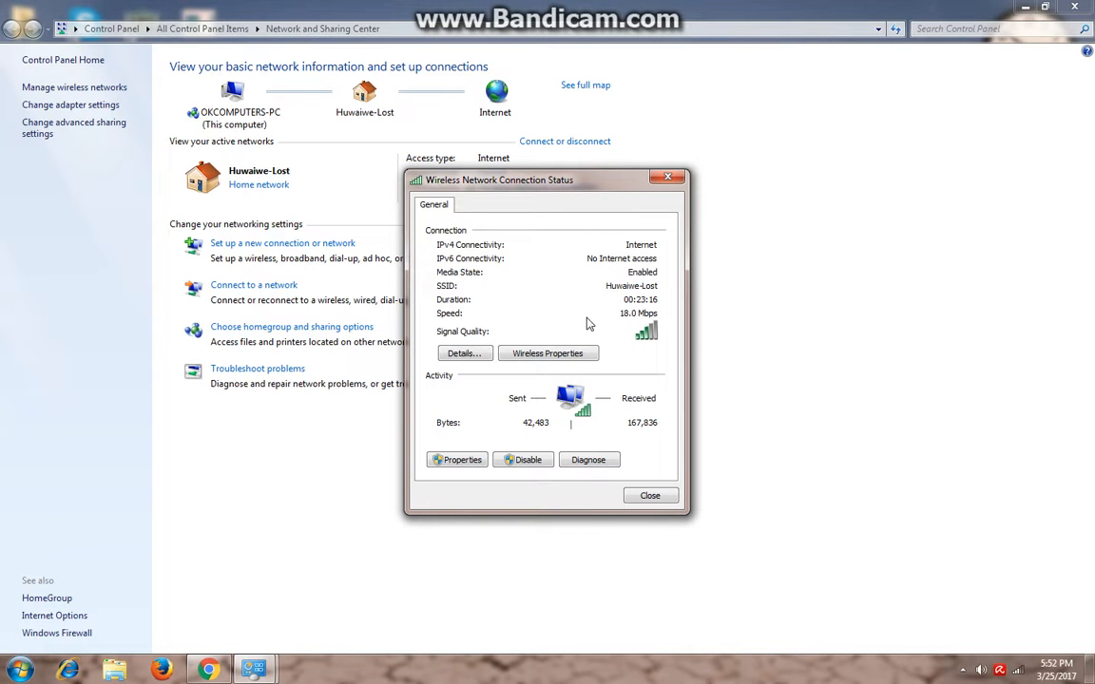
pyautogui.moveTo(547, 352)
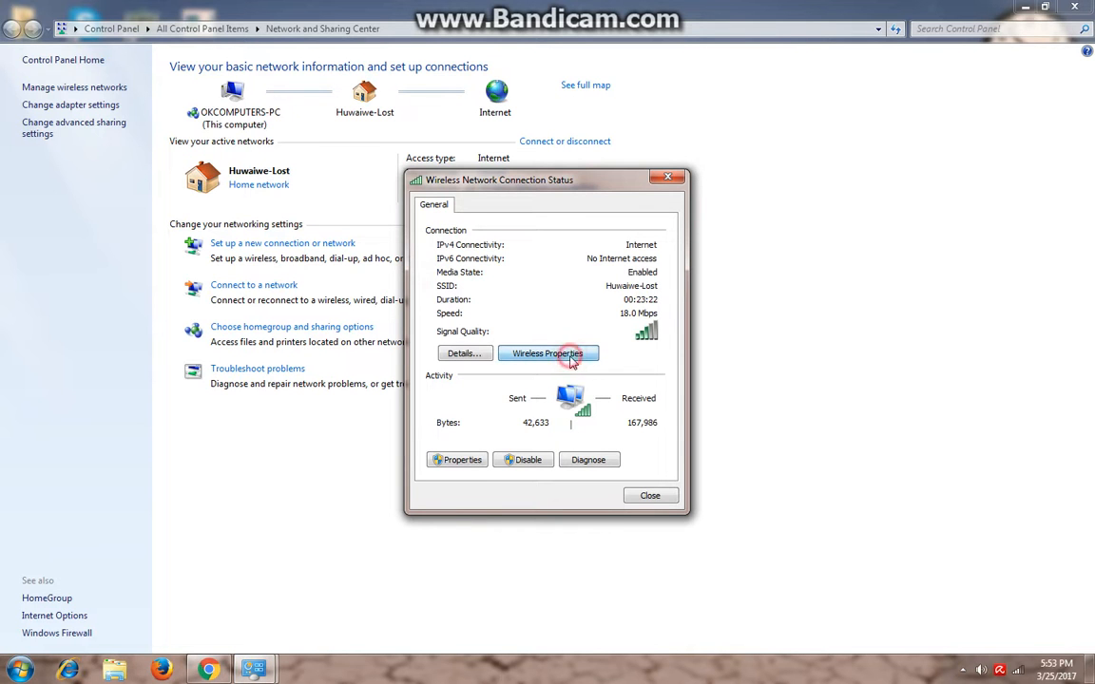
pyautogui.click(549, 353)
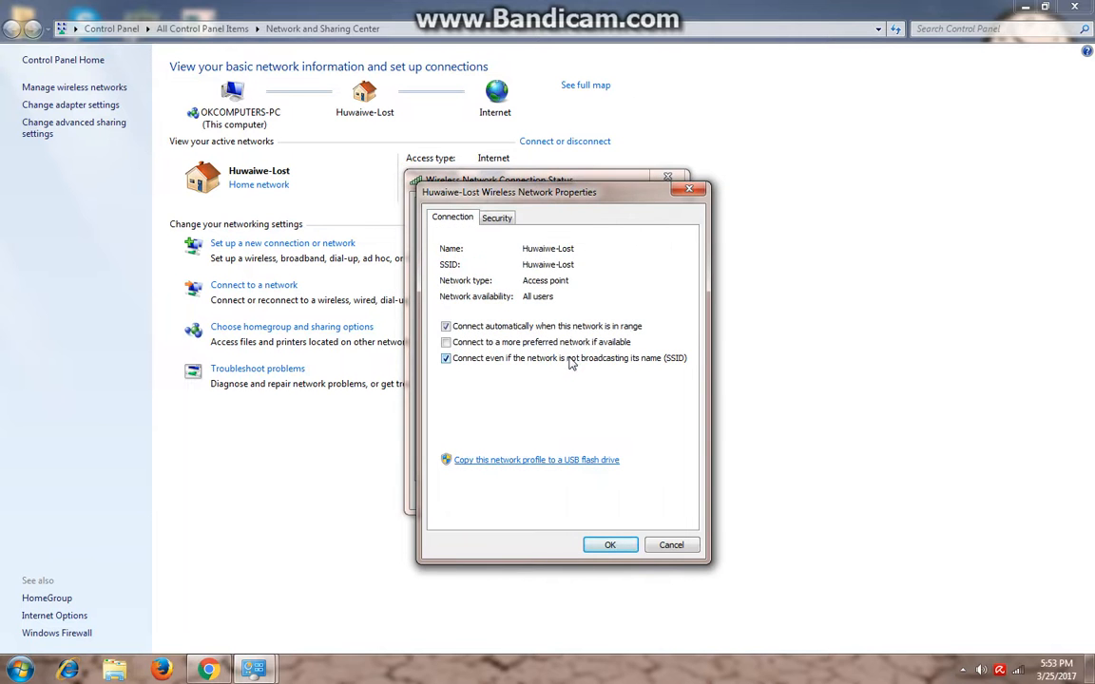
pyautogui.moveTo(522, 243)
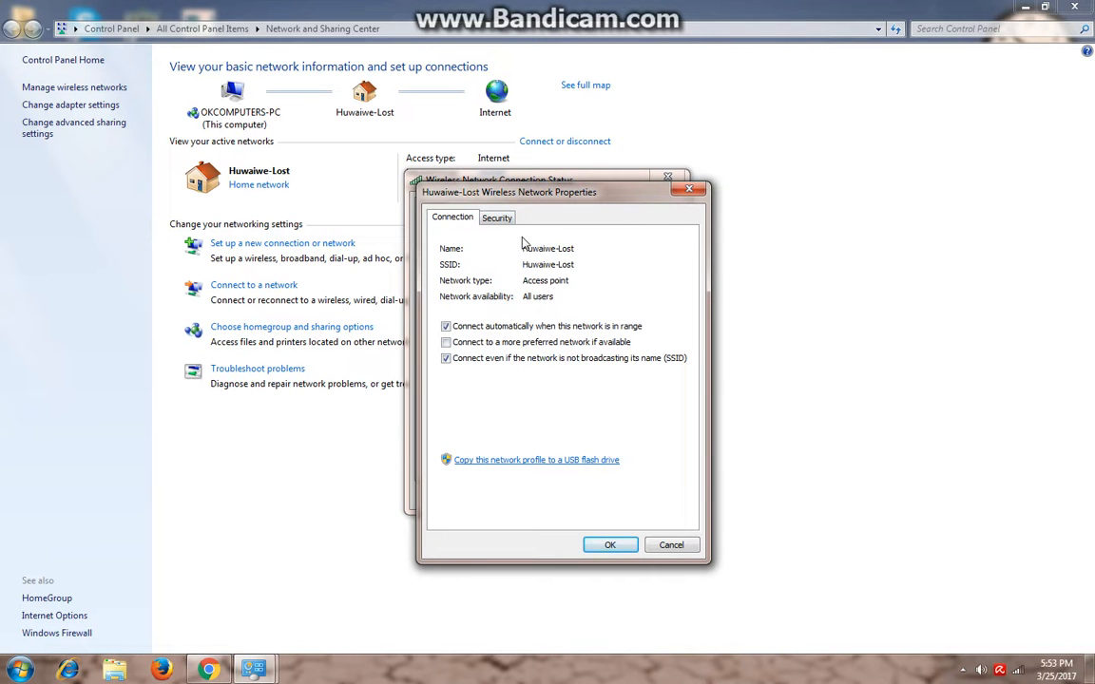
pyautogui.click(497, 218)
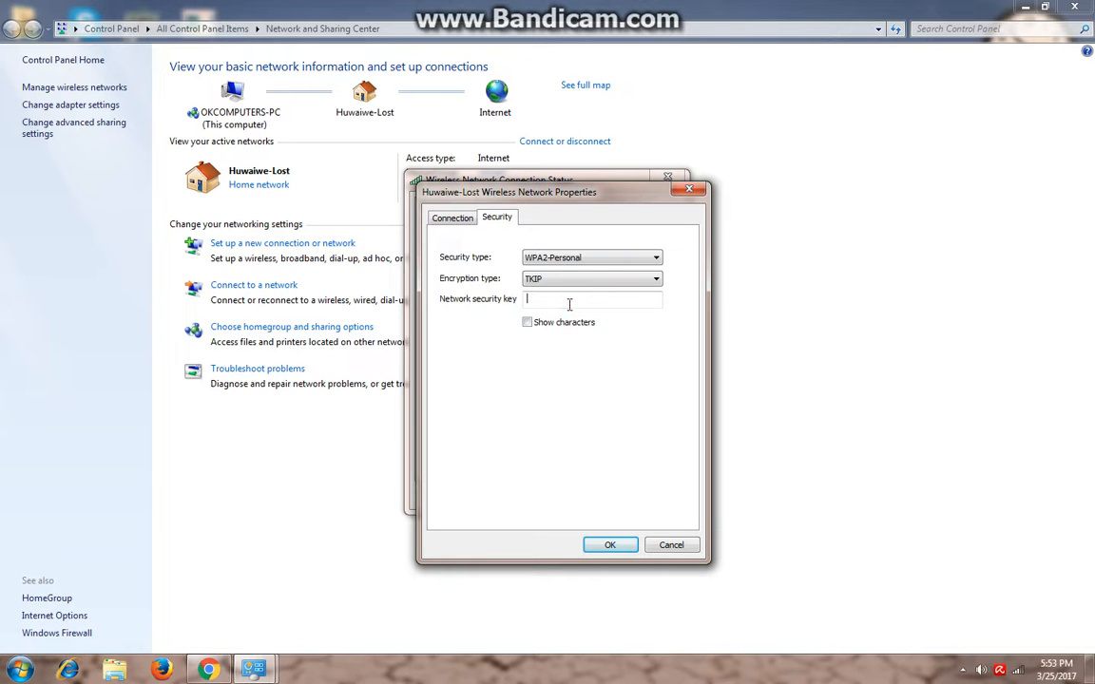
pyautogui.click(497, 217)
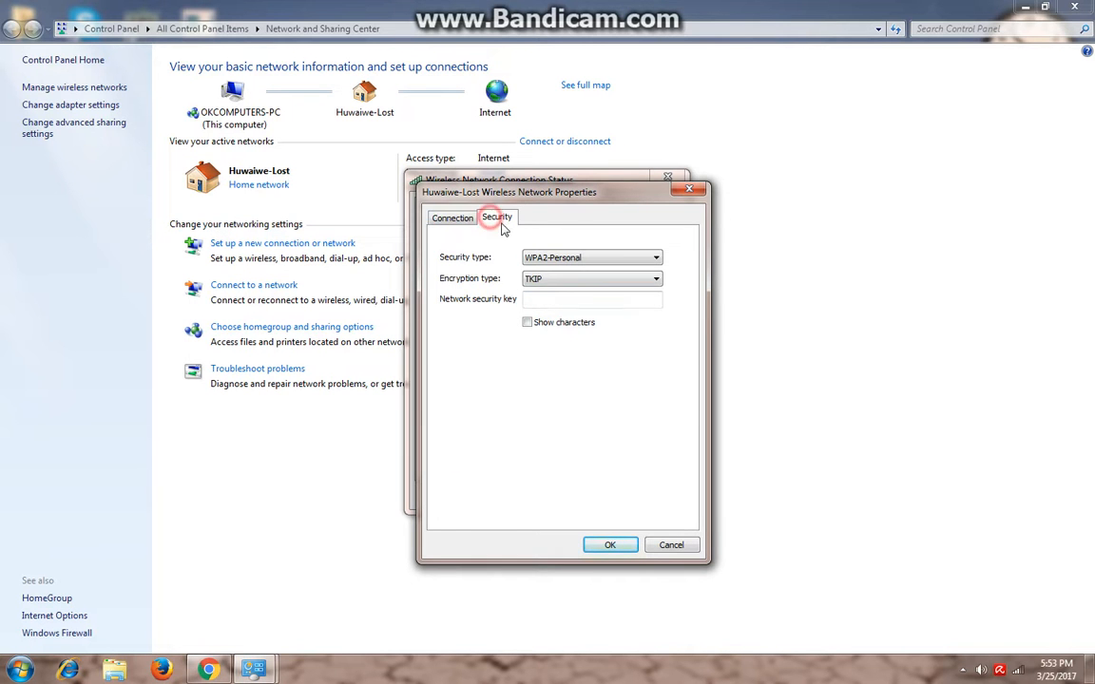
pyautogui.click(671, 545)
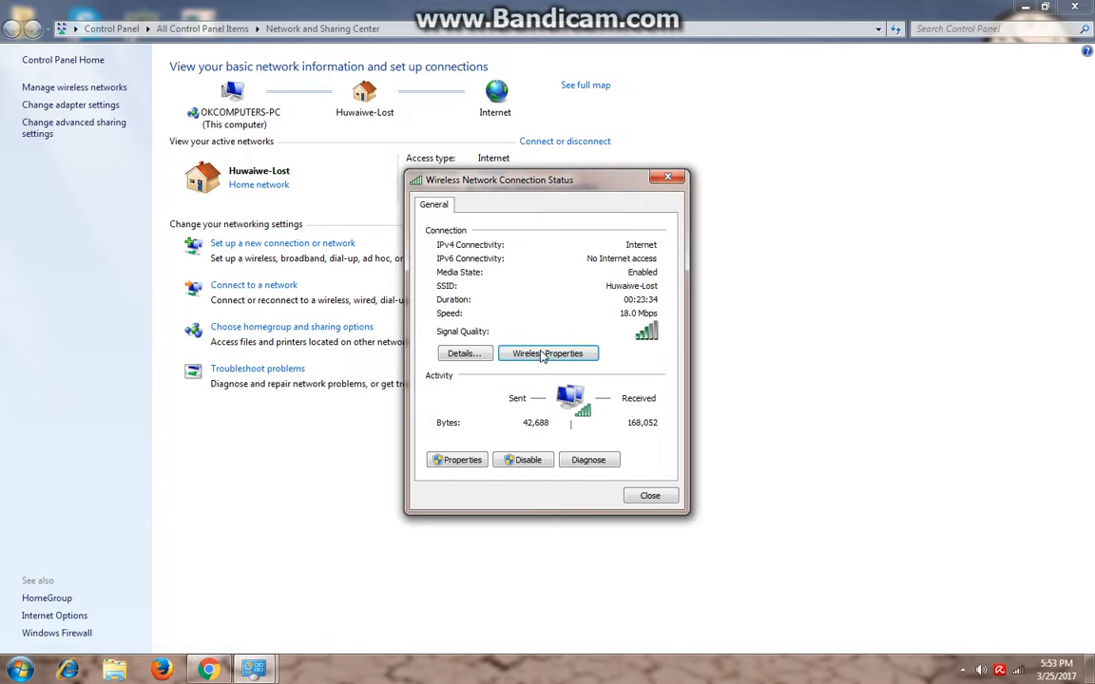
pyautogui.click(548, 354)
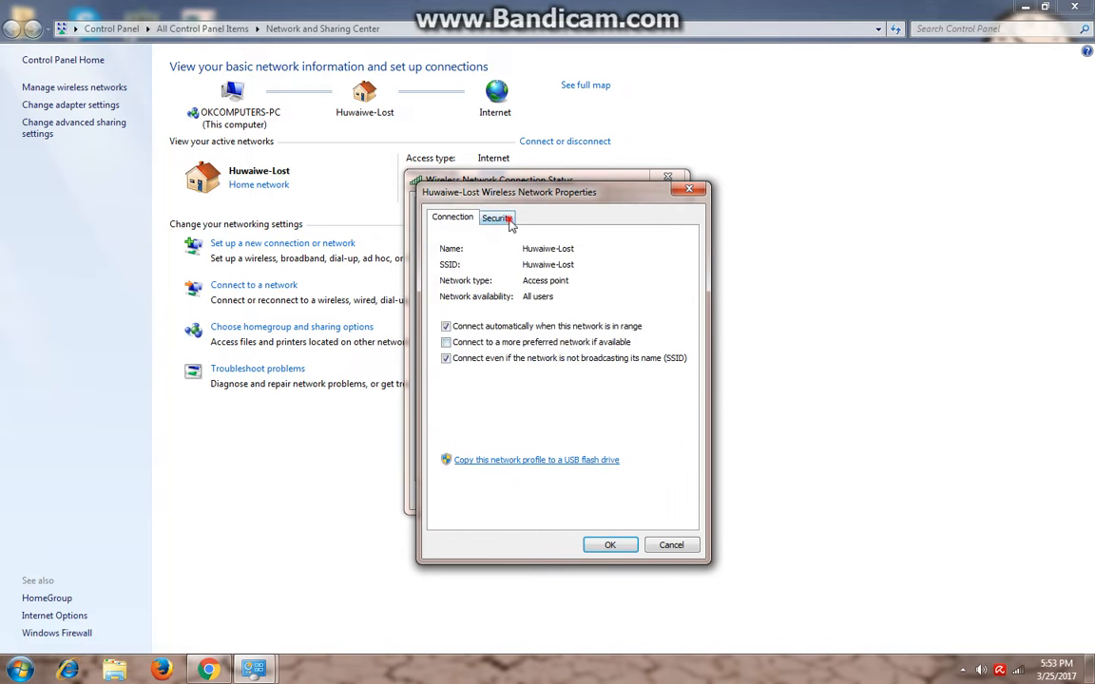
pyautogui.click(496, 217)
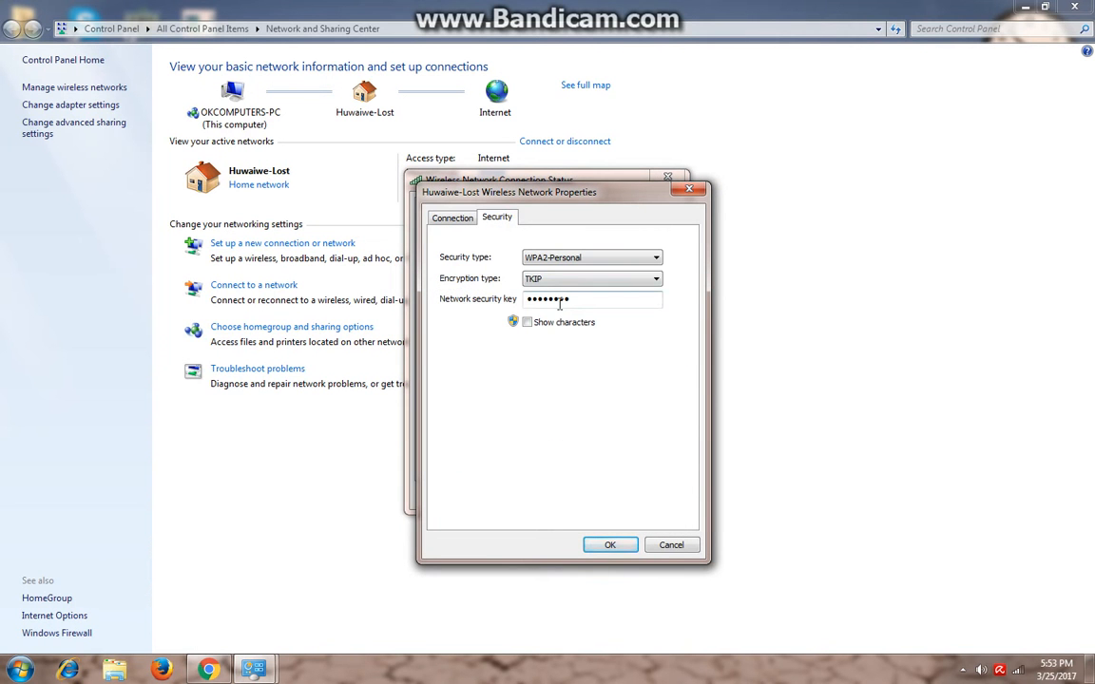
pyautogui.click(589, 298)
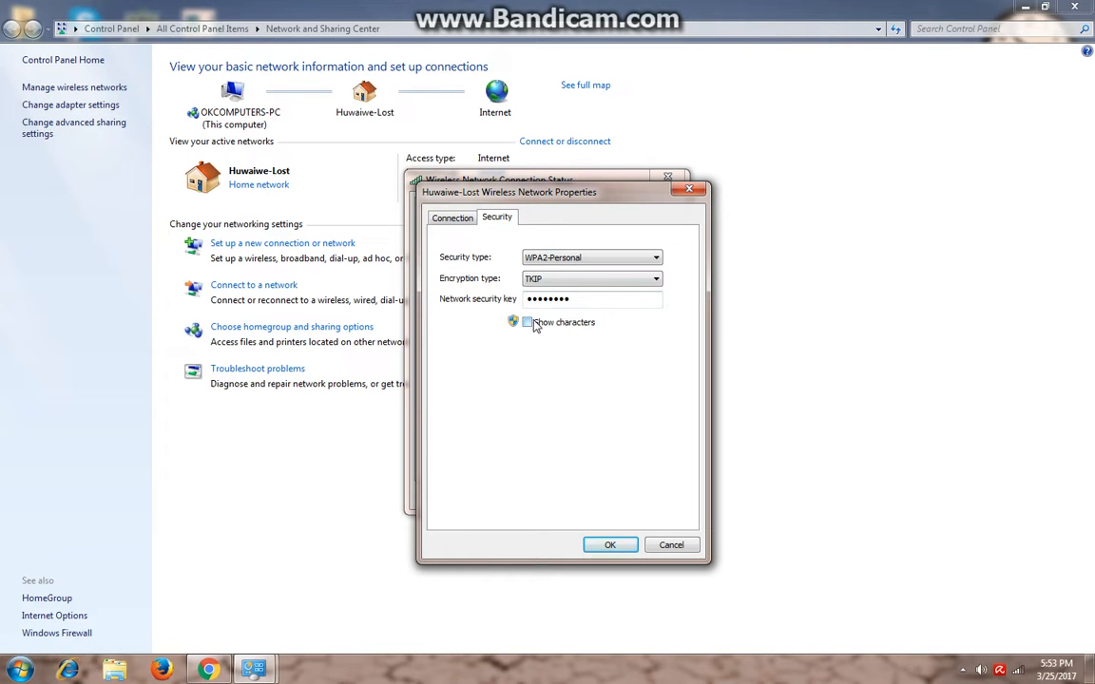
pyautogui.moveTo(530, 331)
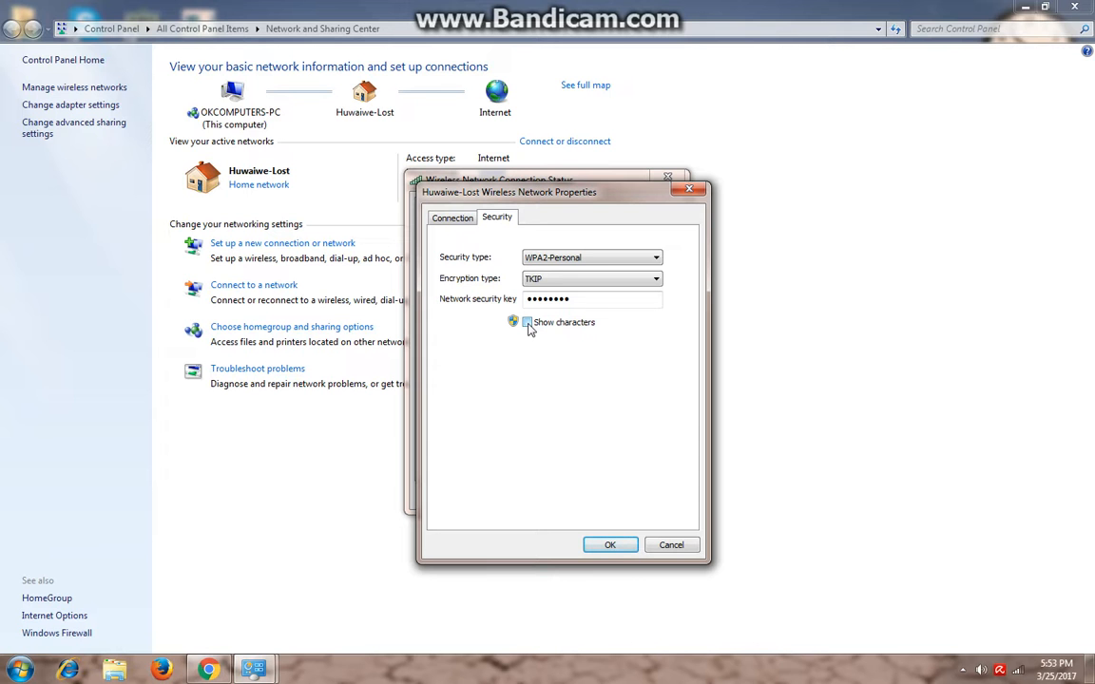
pyautogui.moveTo(610, 544)
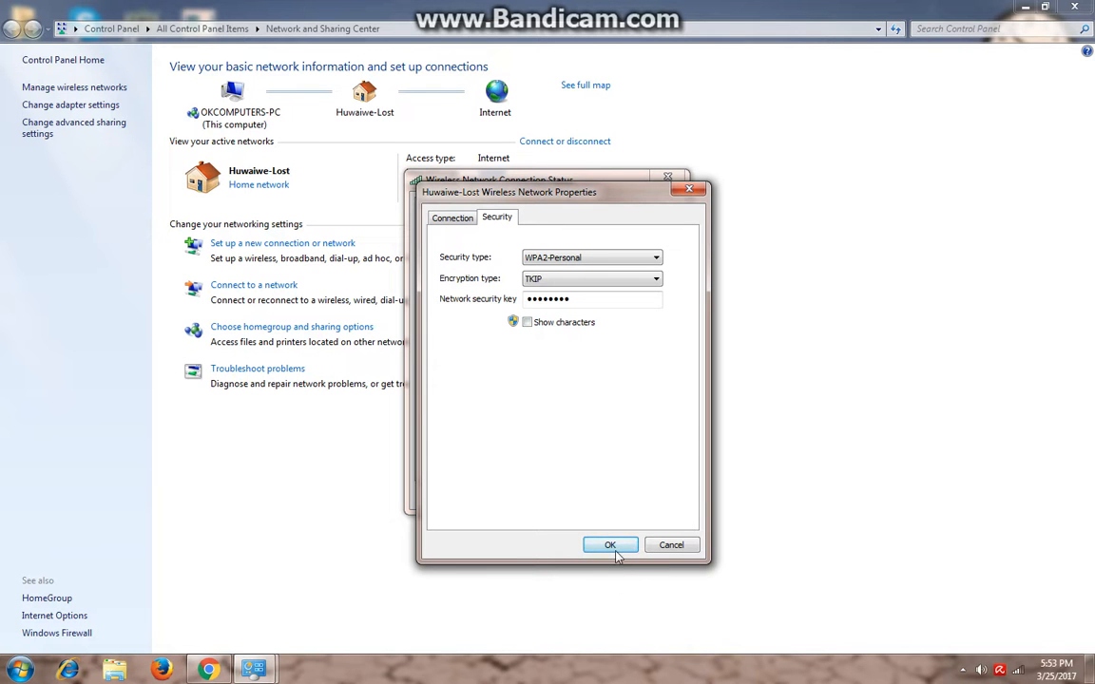
pyautogui.click(609, 545)
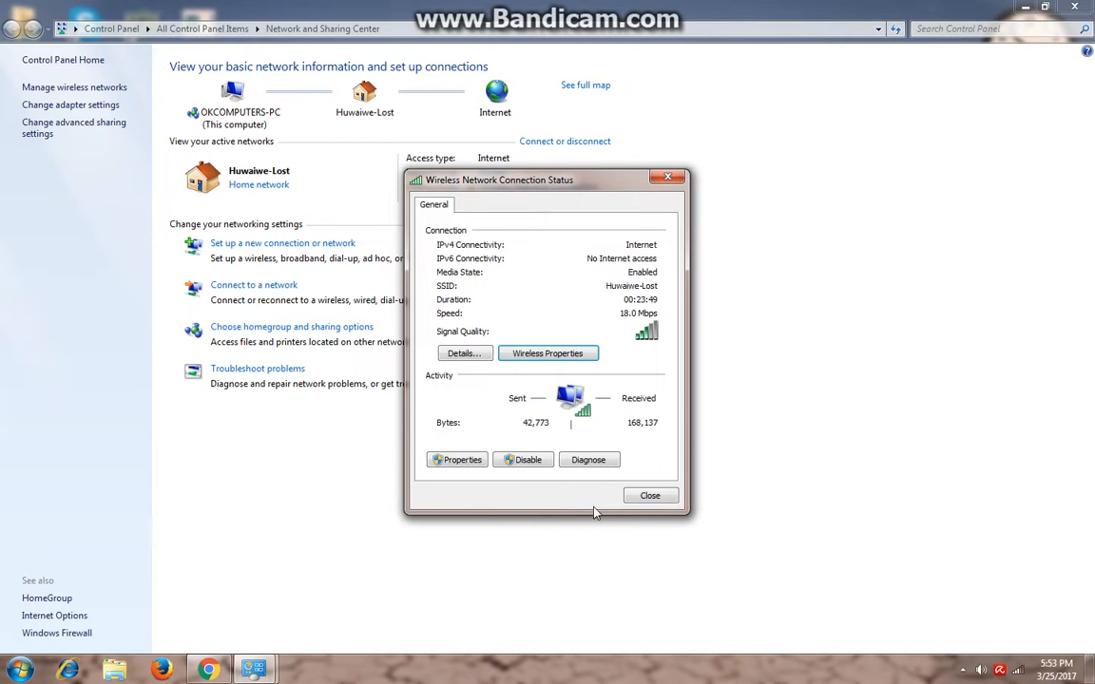